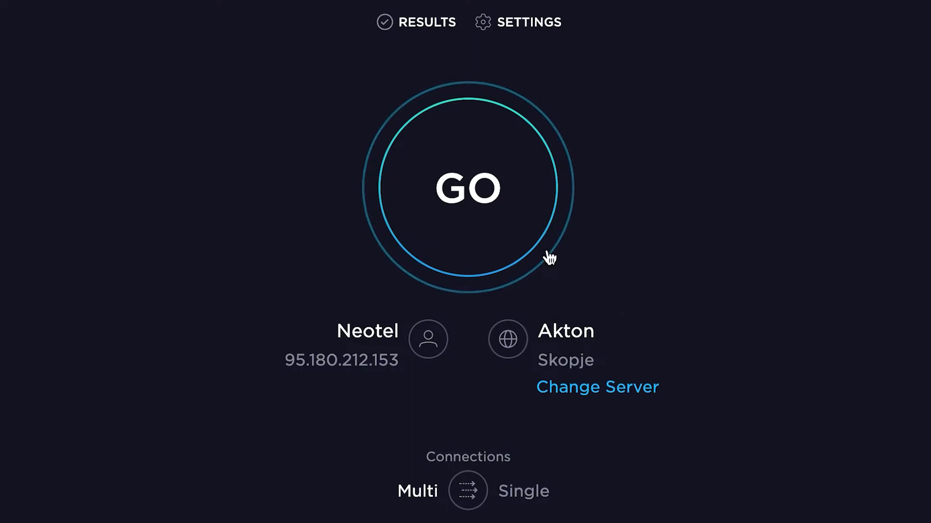
# Start a Speedtest run against the Akton server in Skopje
pyautogui.click(468, 188)
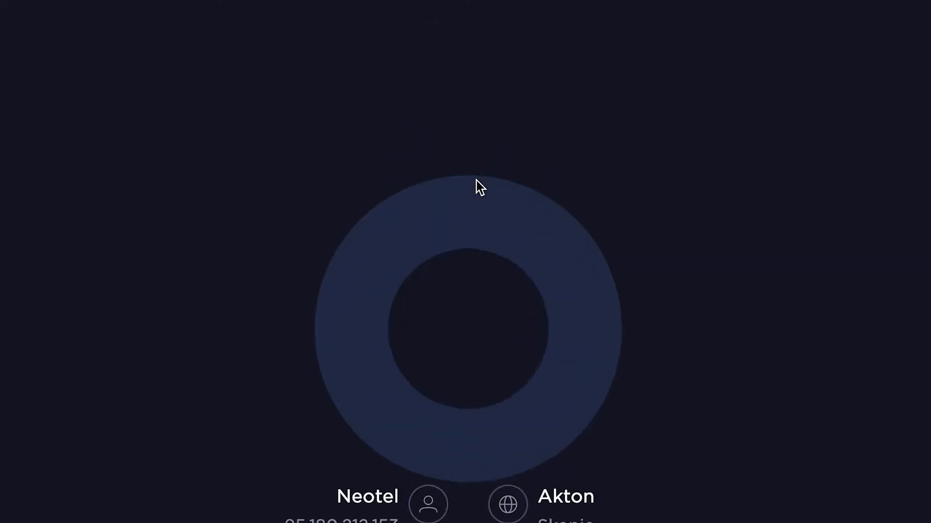
pyautogui.click(467, 325)
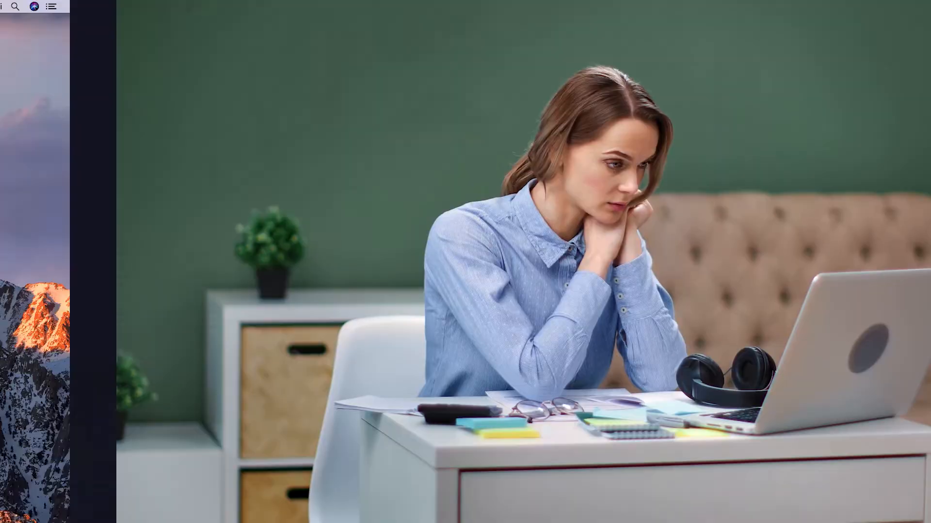
# Reach Software Update in System Preferences via the Apple menu to check for updates
pyautogui.click(62, 7)
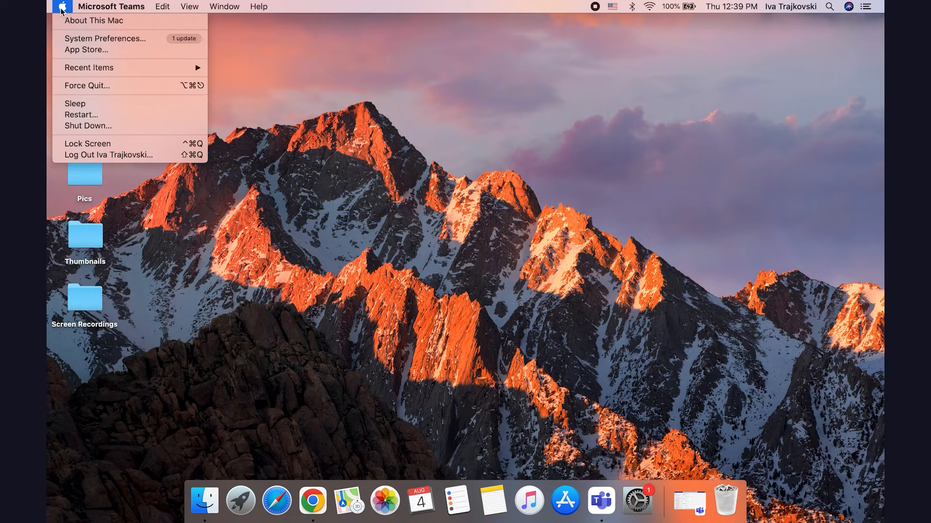
pyautogui.moveTo(105, 38)
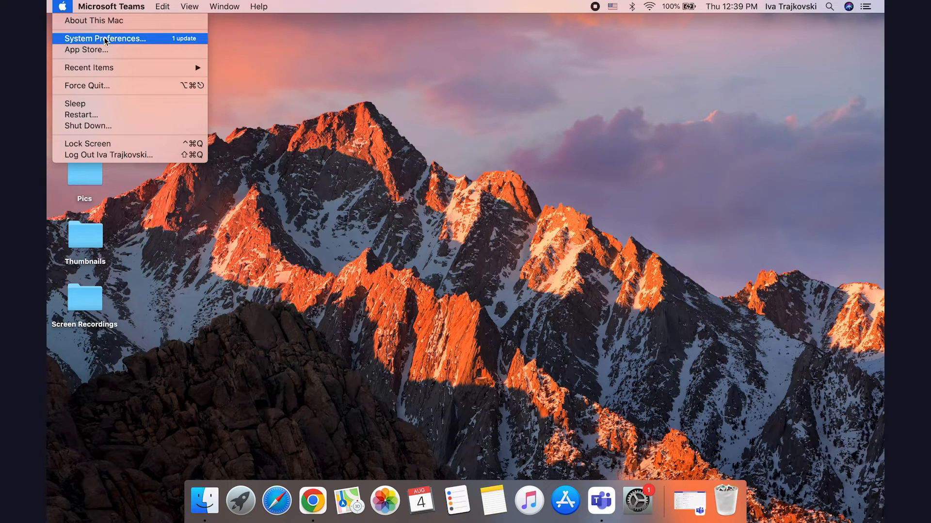
pyautogui.click(104, 38)
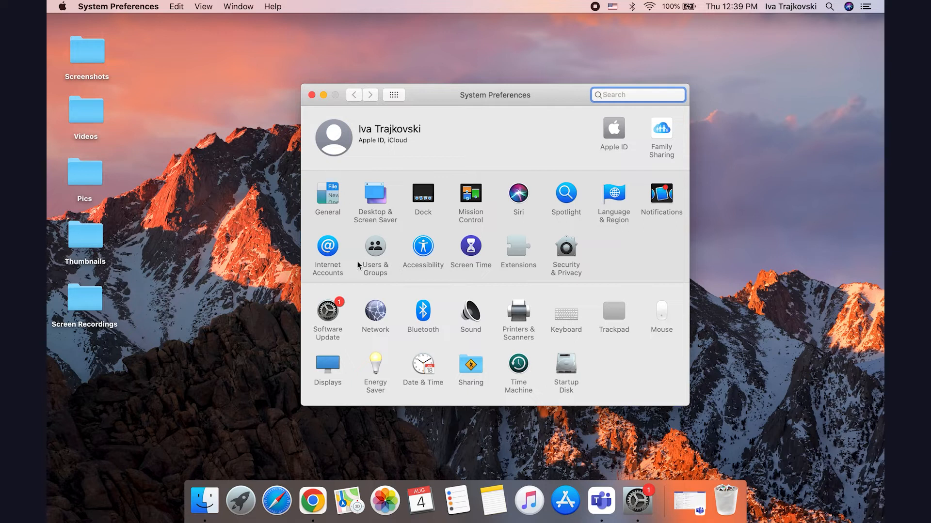
pyautogui.click(327, 313)
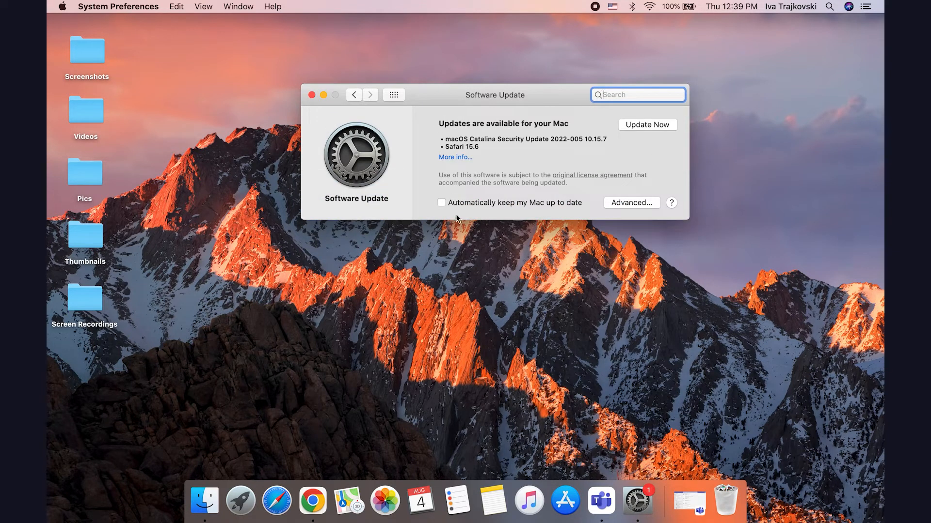
pyautogui.moveTo(470, 155)
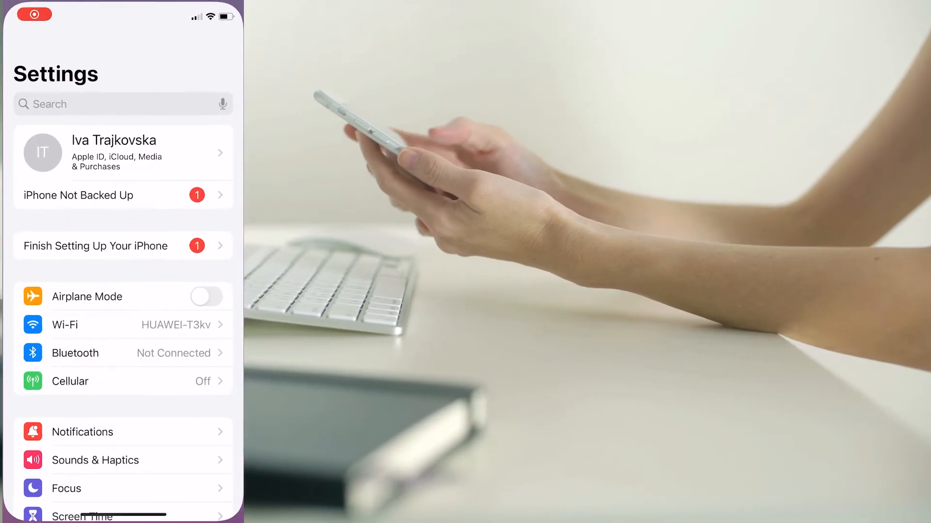
# Scroll through the iPhone's main Settings list
pyautogui.scroll(-3)
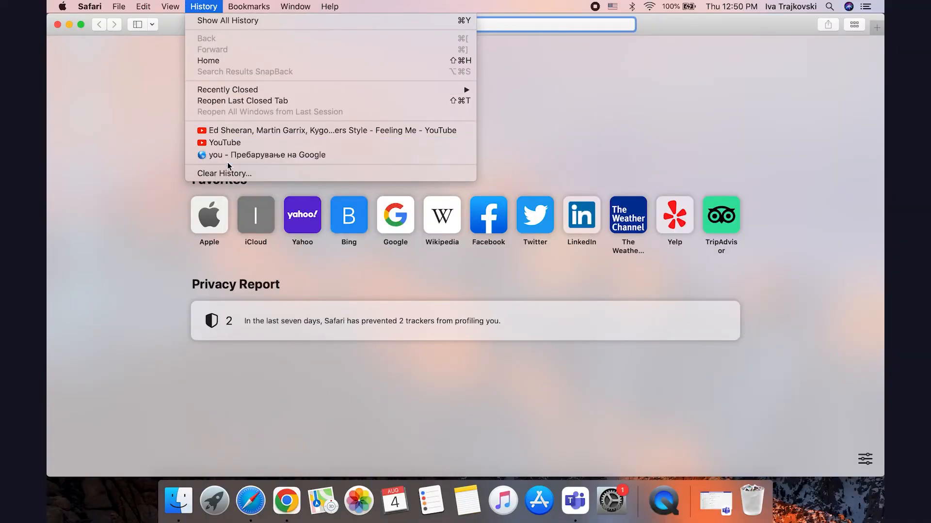
# Clear all Safari browsing history with its cookies and website data
pyautogui.click(224, 173)
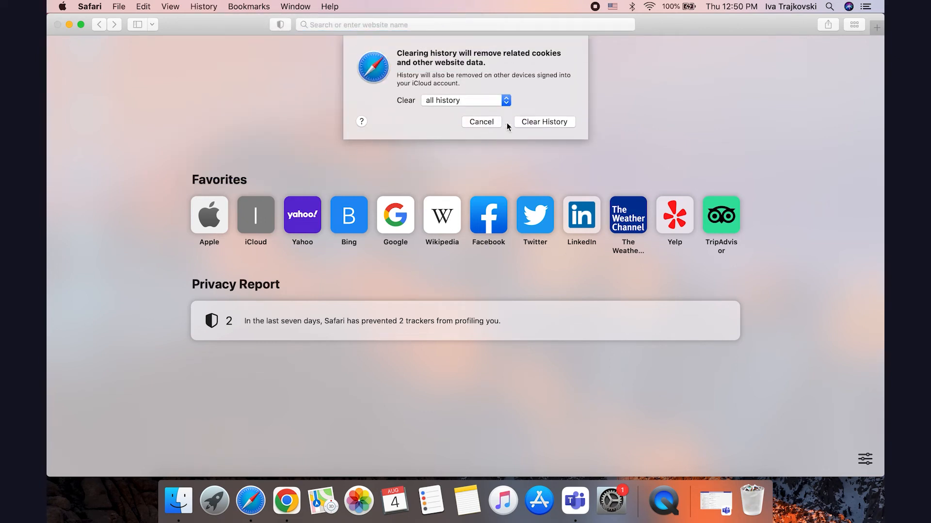
pyautogui.click(542, 122)
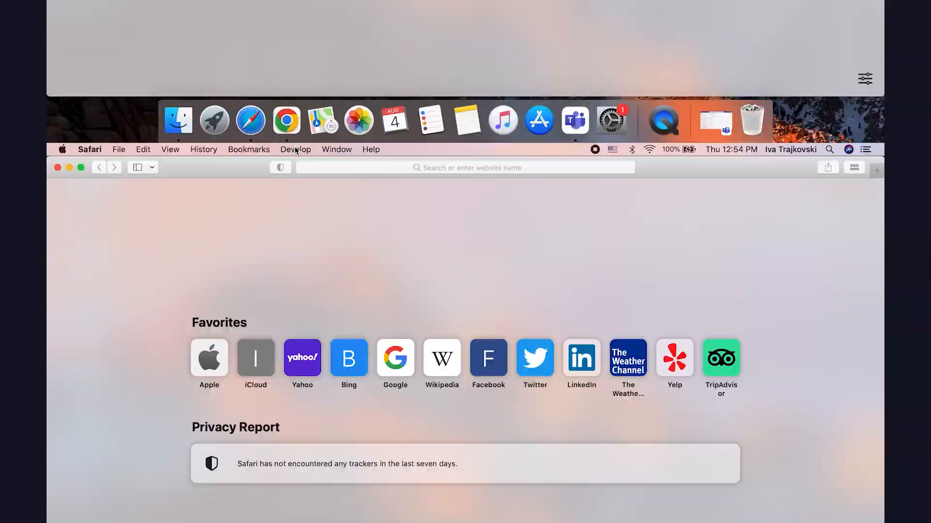
# Bring up Safari's Develop menu to empty the caches
pyautogui.click(295, 149)
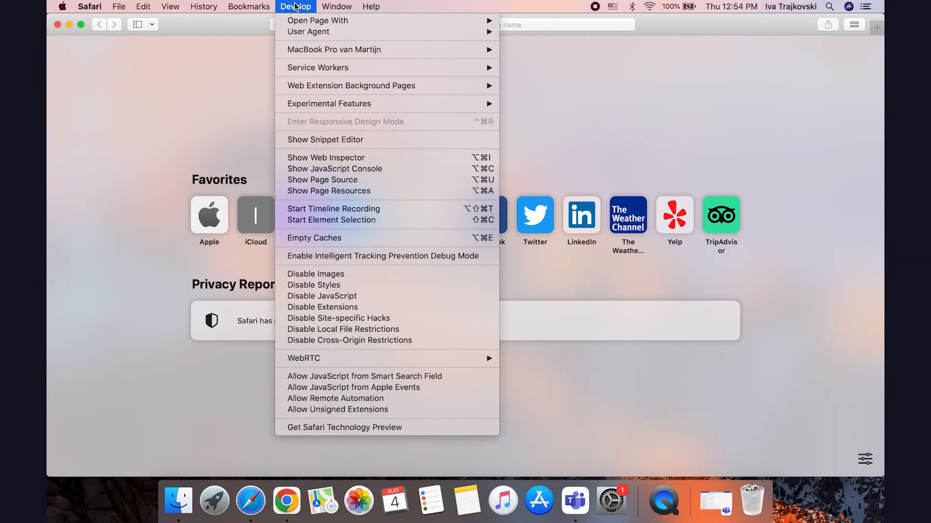
pyautogui.moveTo(331, 232)
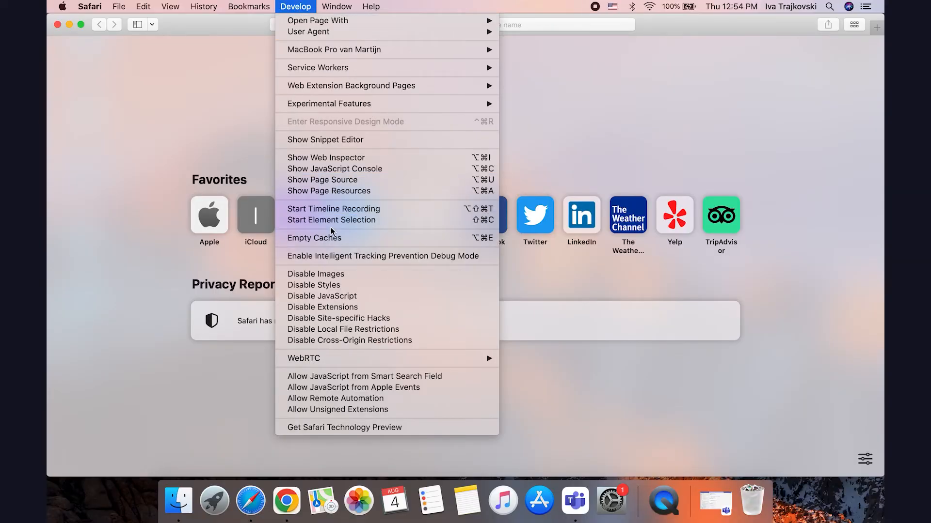
pyautogui.moveTo(313, 237)
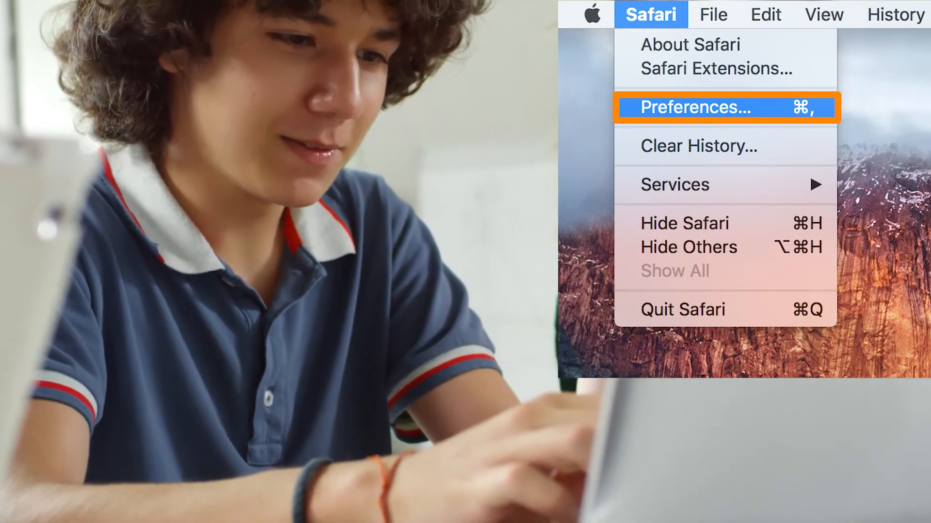
# Show Safari's Extensions preferences listing Evernote Web Clipper and McAfee SiteAdvisor
pyautogui.click(688, 108)
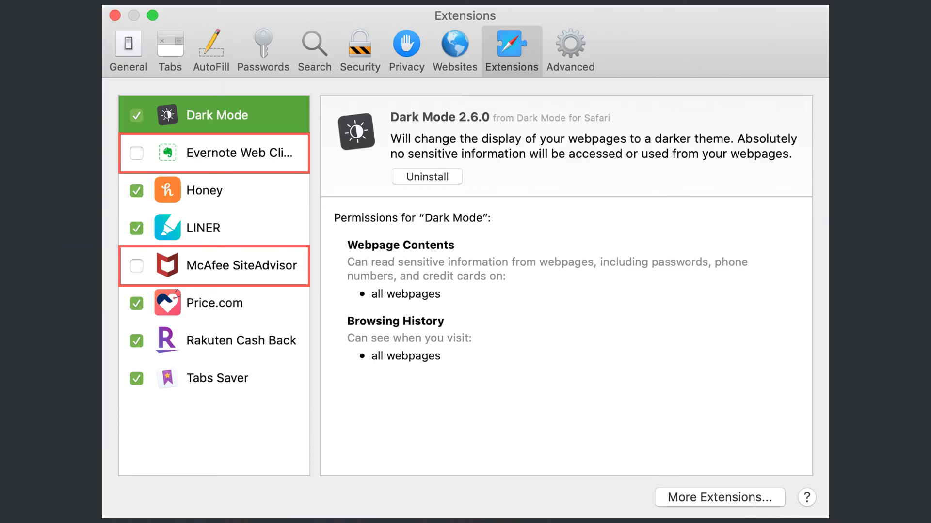